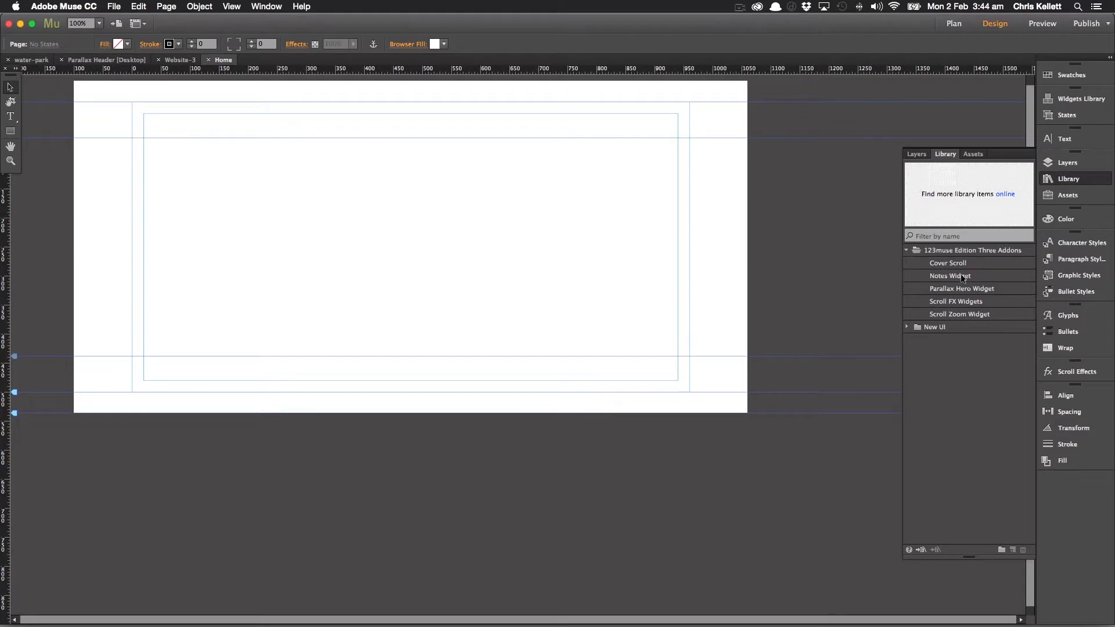
Place the Scroll Zoom widget from the Library and stretch it across the 920px column.
{"action": "left_click", "coordinate": [960, 313]}
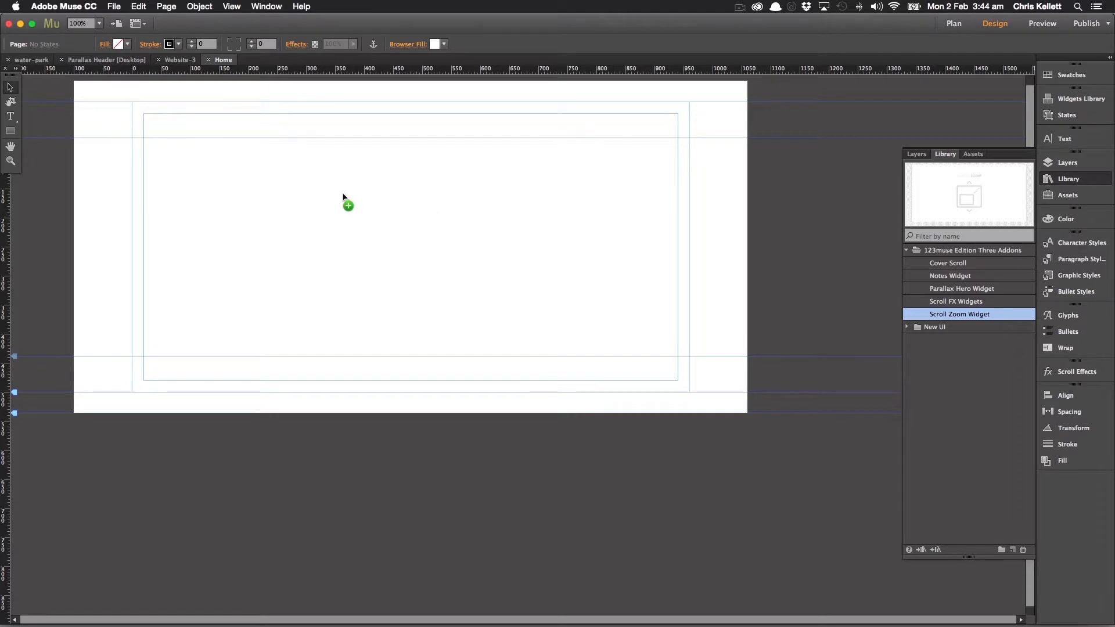
{"action": "left_click", "coordinate": [348, 206]}
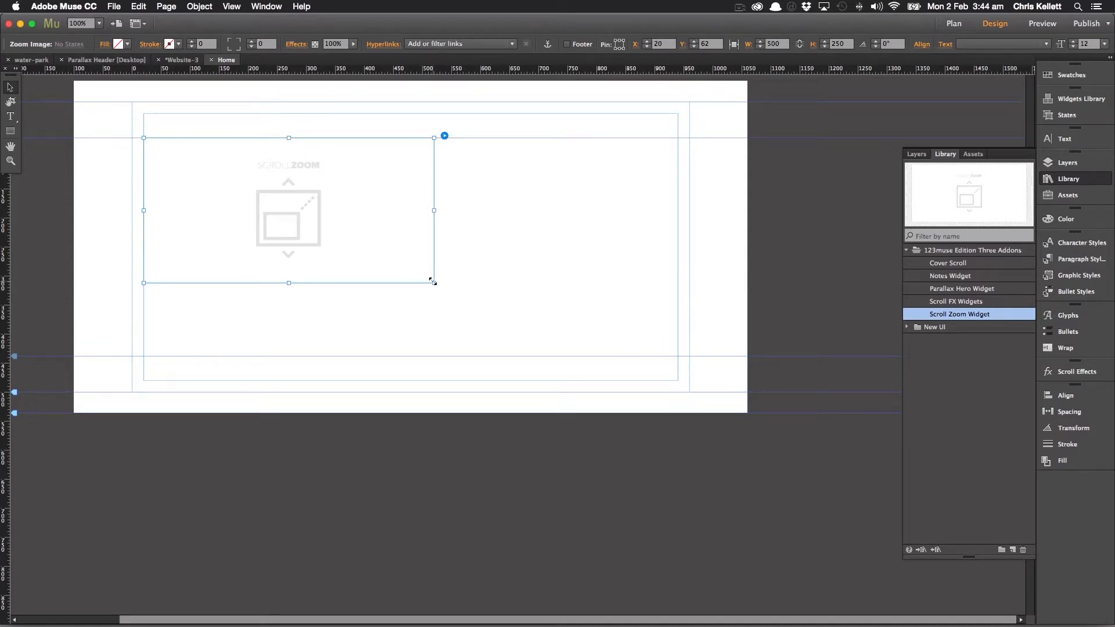
{"action": "left_click_drag", "start_coordinate": [434, 283], "coordinate": [675, 367]}
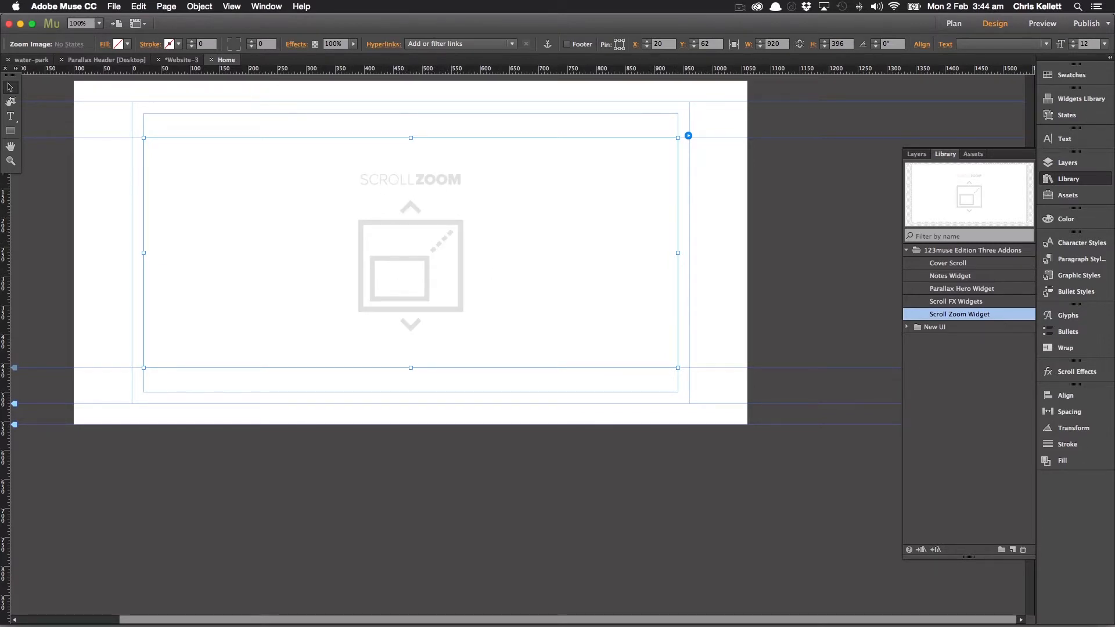
{"action": "mouse_move", "coordinate": [395, 275]}
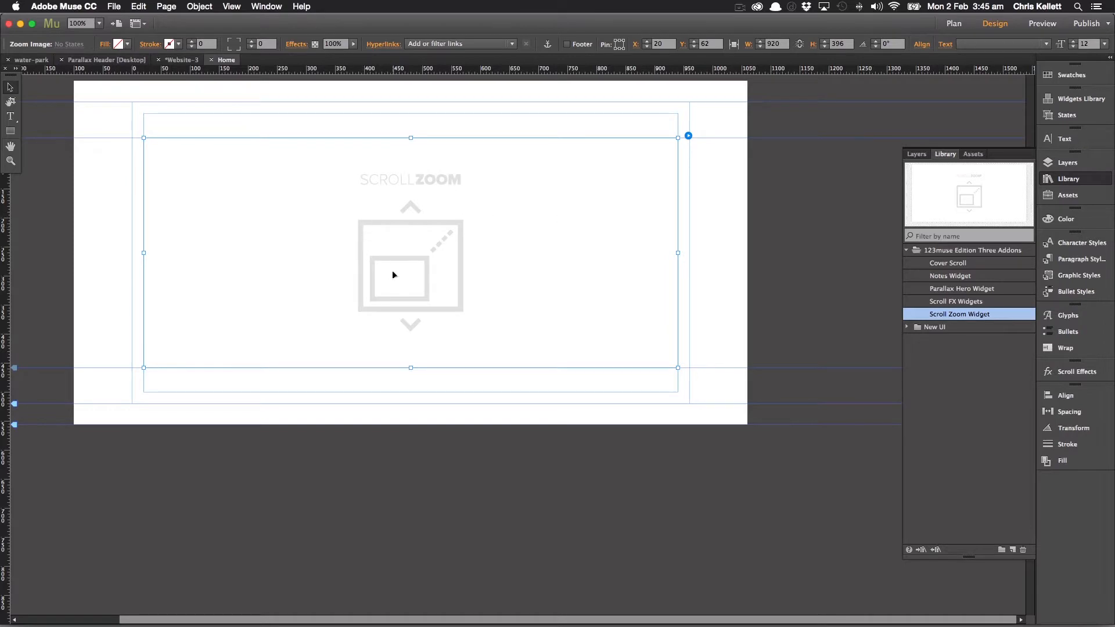
{"action": "mouse_move", "coordinate": [285, 219]}
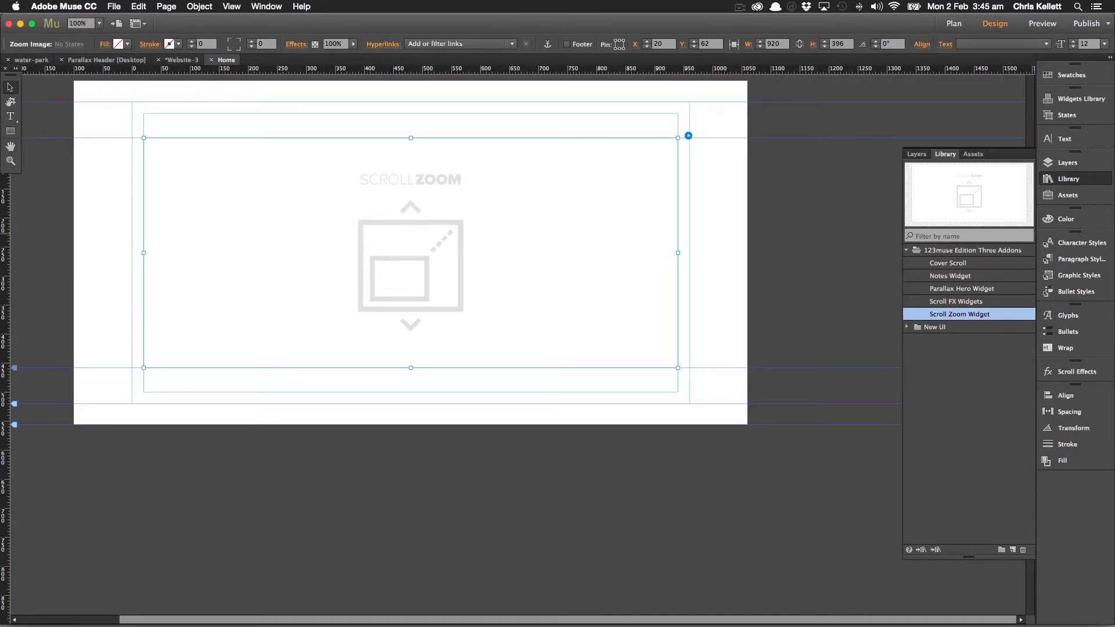
Open Zoom Image Options showing assets/image1.jpg, 1.15 initial zoom and 2000 ms animation.
{"action": "left_click", "coordinate": [687, 136]}
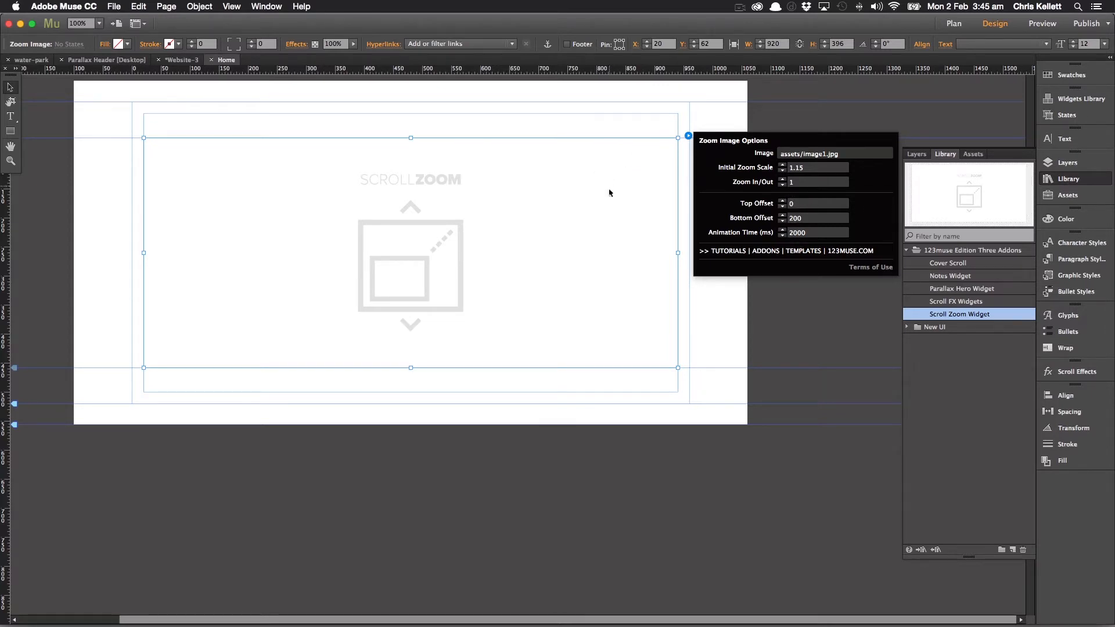
{"action": "mouse_move", "coordinate": [591, 152]}
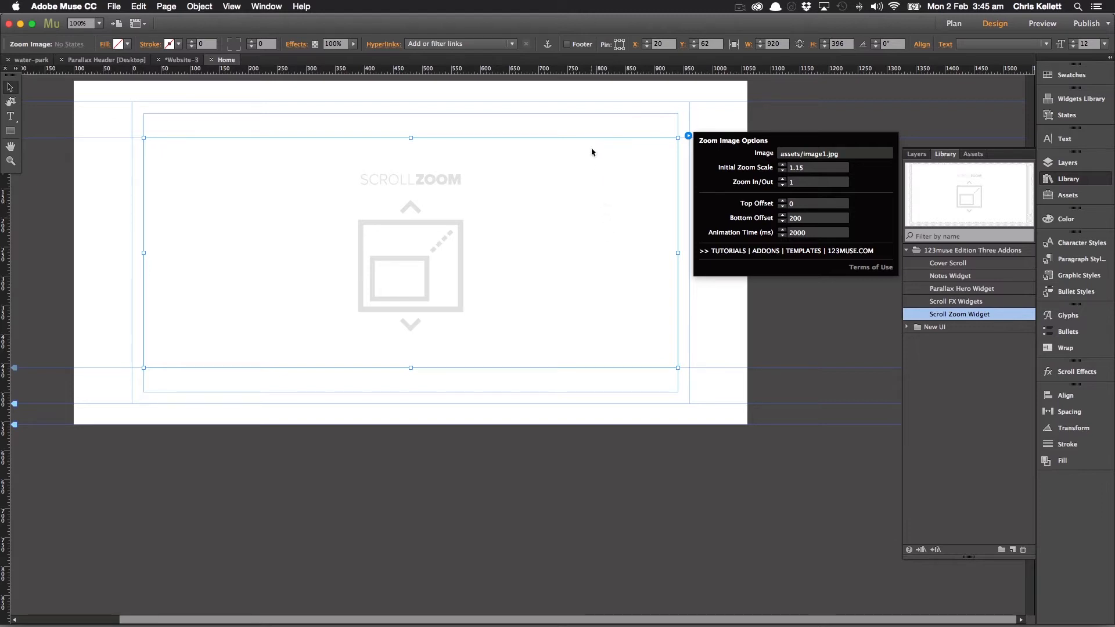
{"action": "mouse_move", "coordinate": [586, 207]}
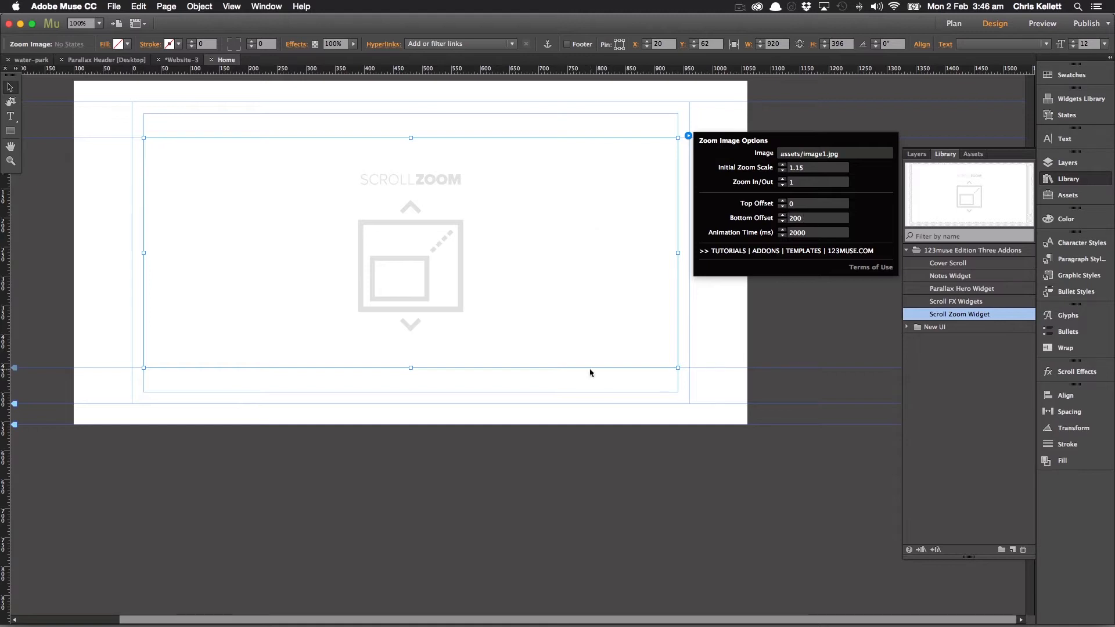
{"action": "mouse_move", "coordinate": [603, 367]}
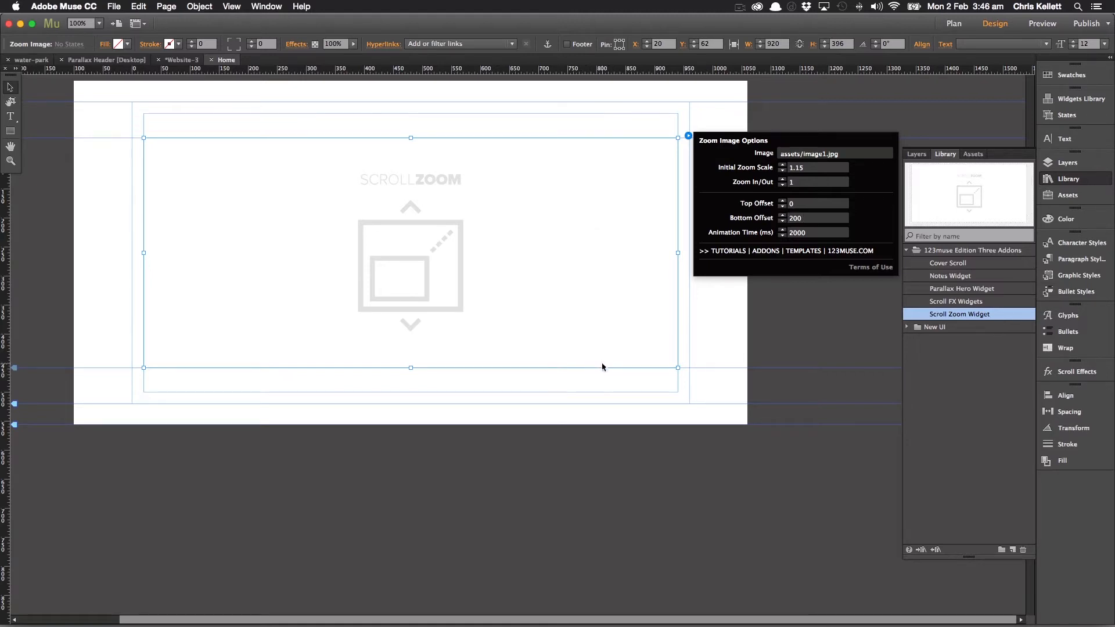
{"action": "mouse_move", "coordinate": [599, 263]}
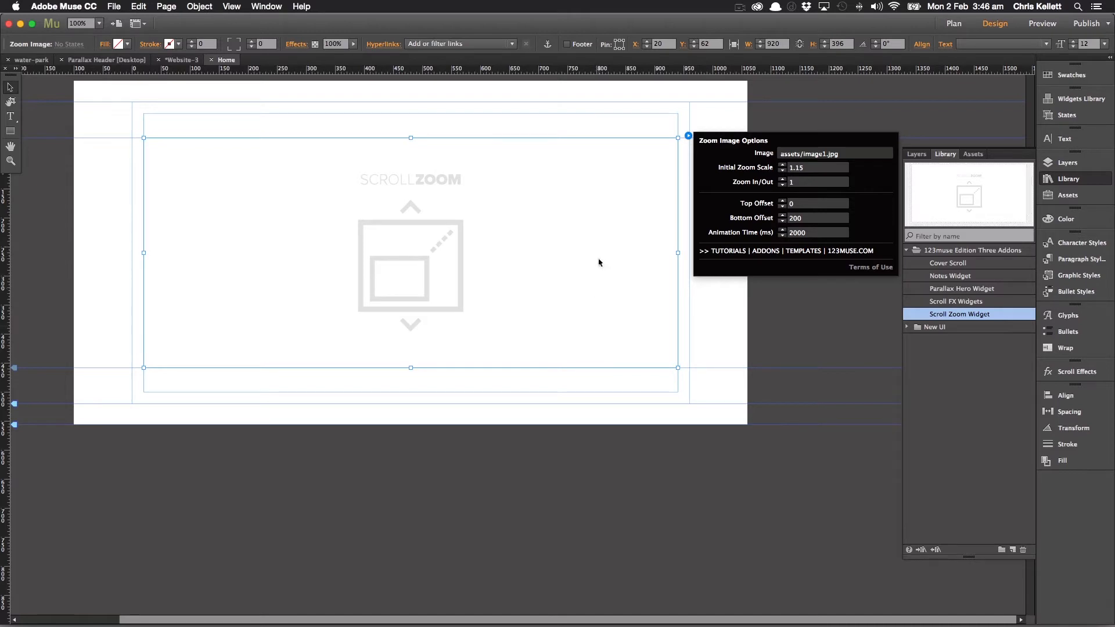
{"action": "mouse_move", "coordinate": [591, 313]}
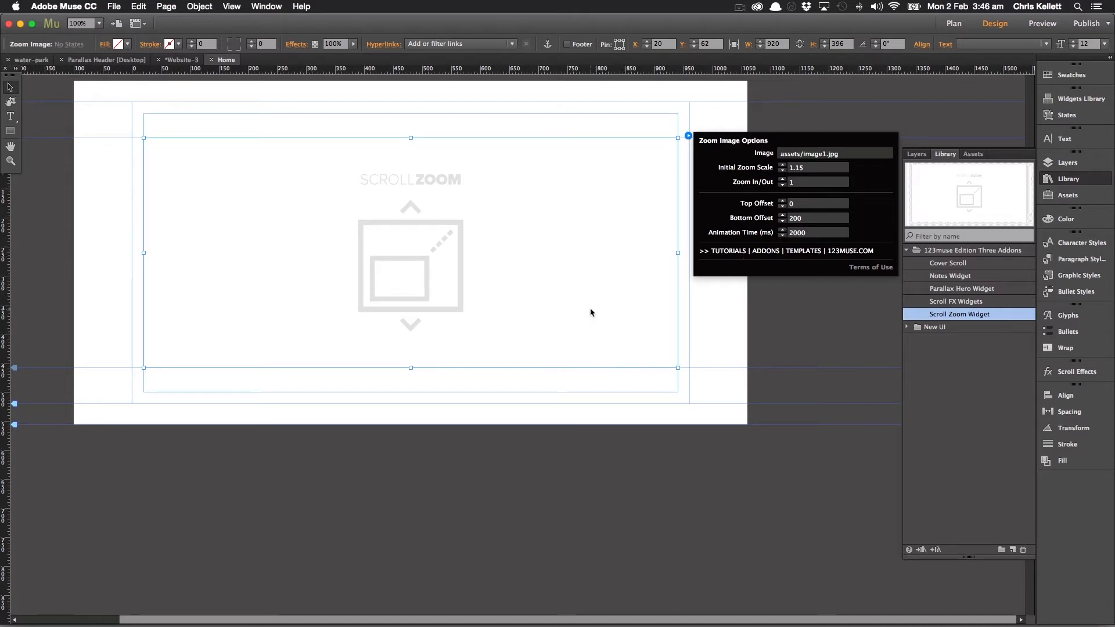
{"action": "mouse_move", "coordinate": [806, 246]}
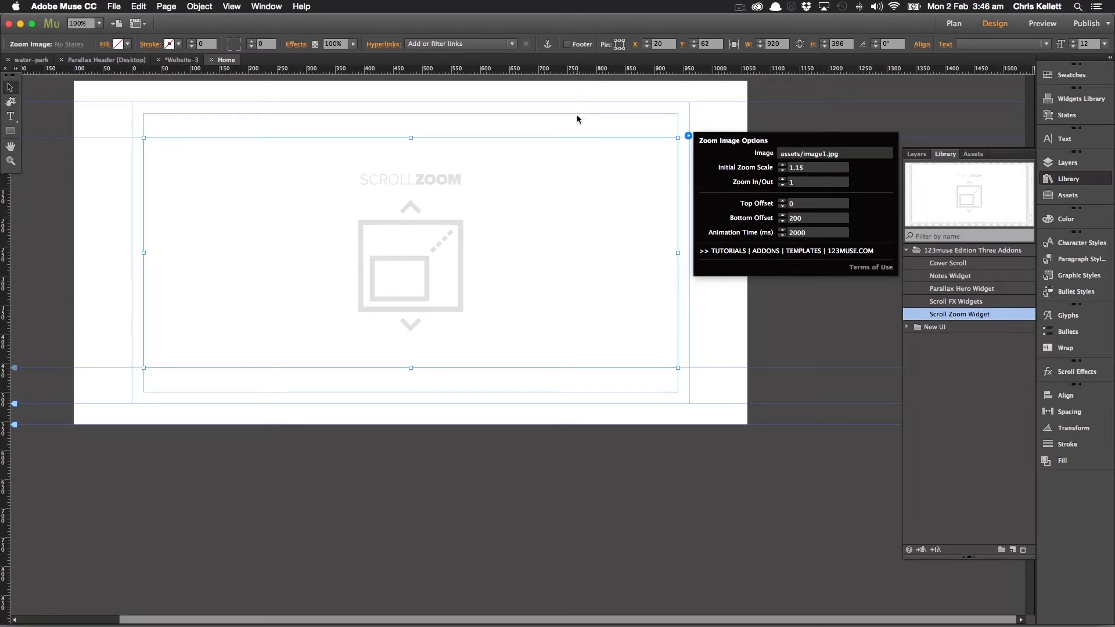
Set the Home page minimum height to 3000 and reopen the widget's Zoom Image Options.
{"action": "left_click", "coordinate": [395, 297]}
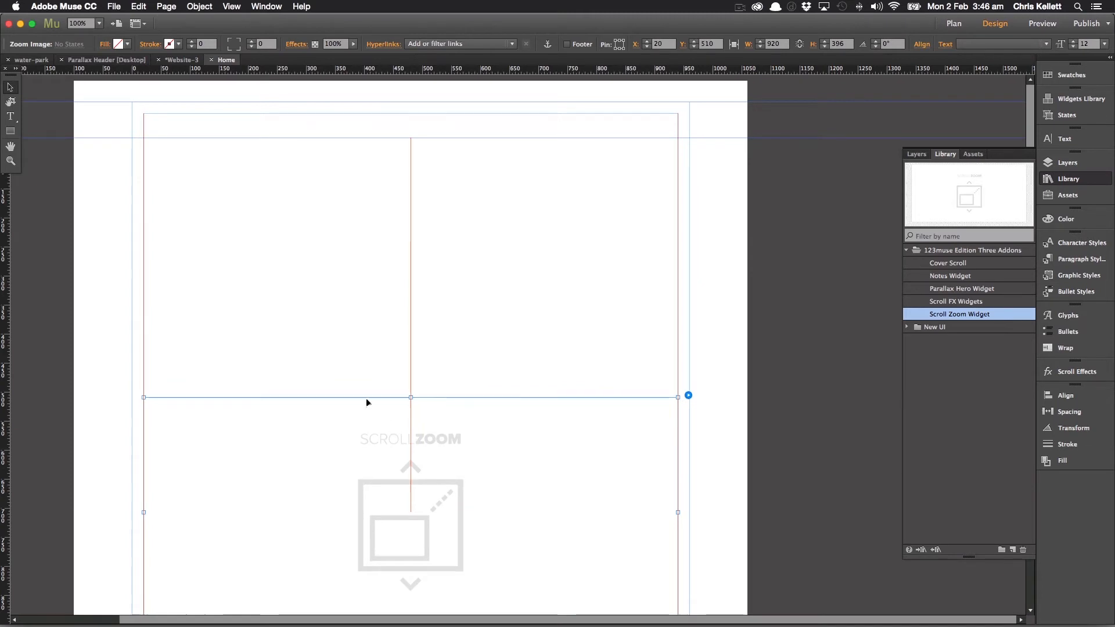
{"action": "left_click", "coordinate": [167, 7]}
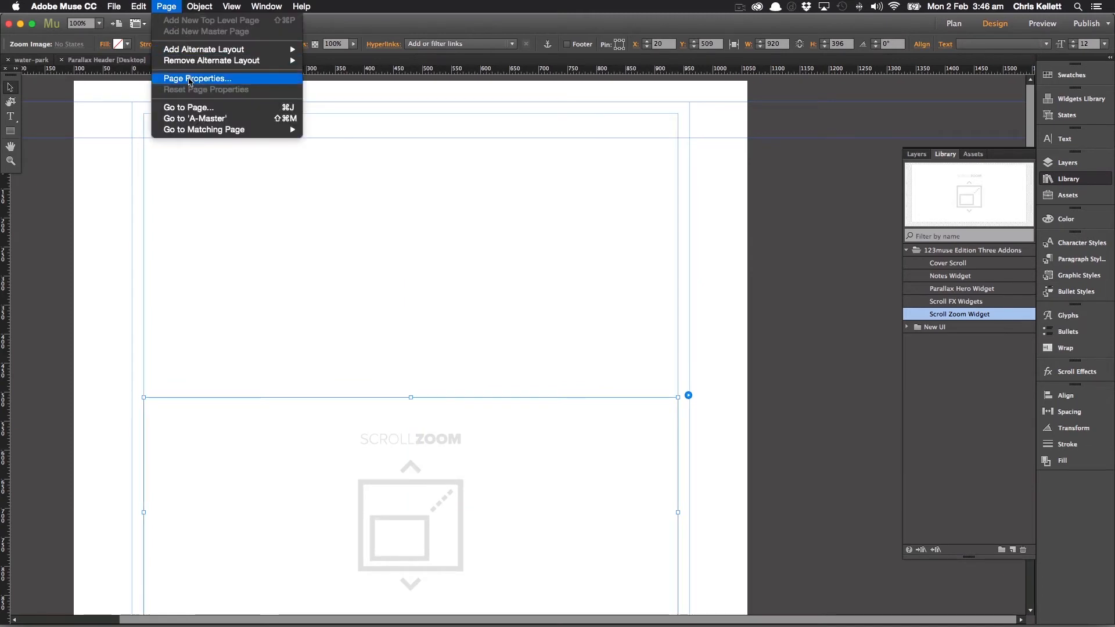
{"action": "left_click", "coordinate": [197, 79]}
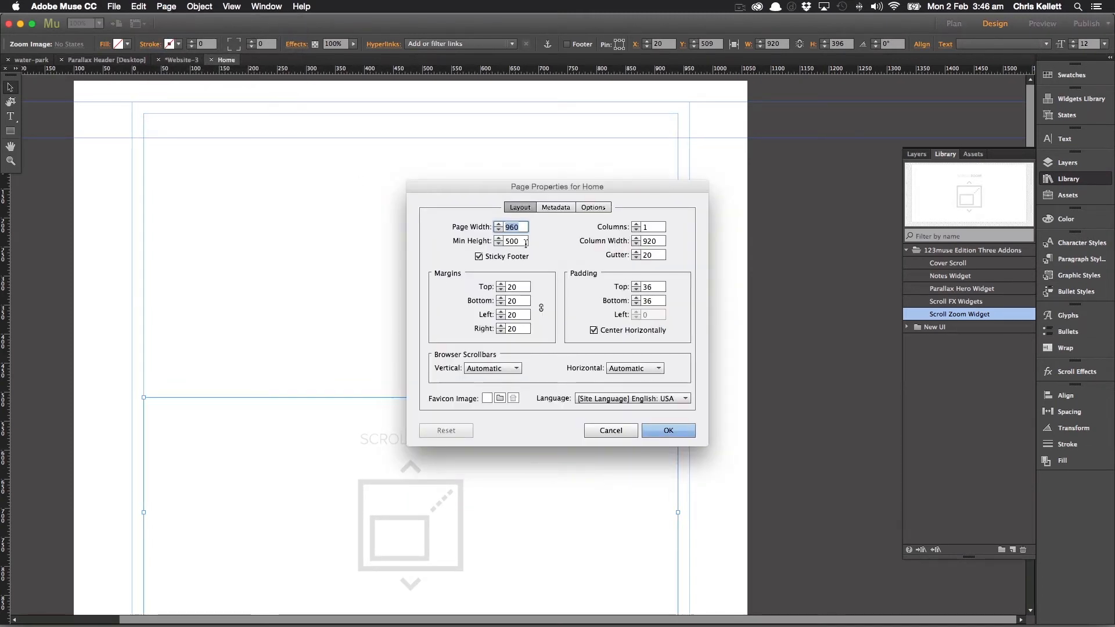
{"action": "left_click", "coordinate": [513, 240]}
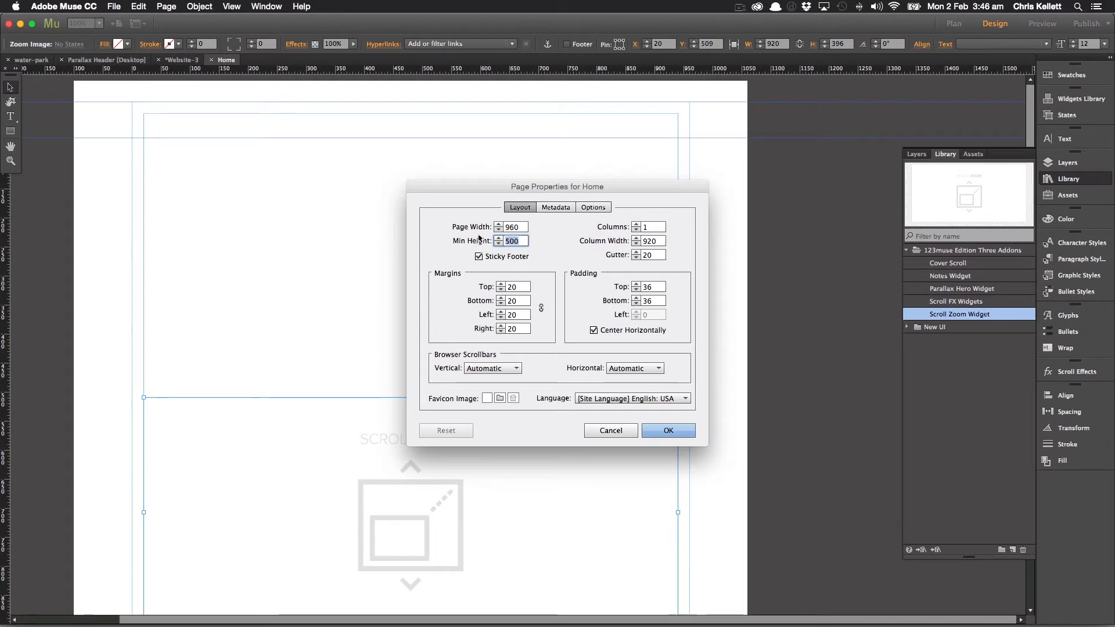
{"action": "type", "text": "3000"}
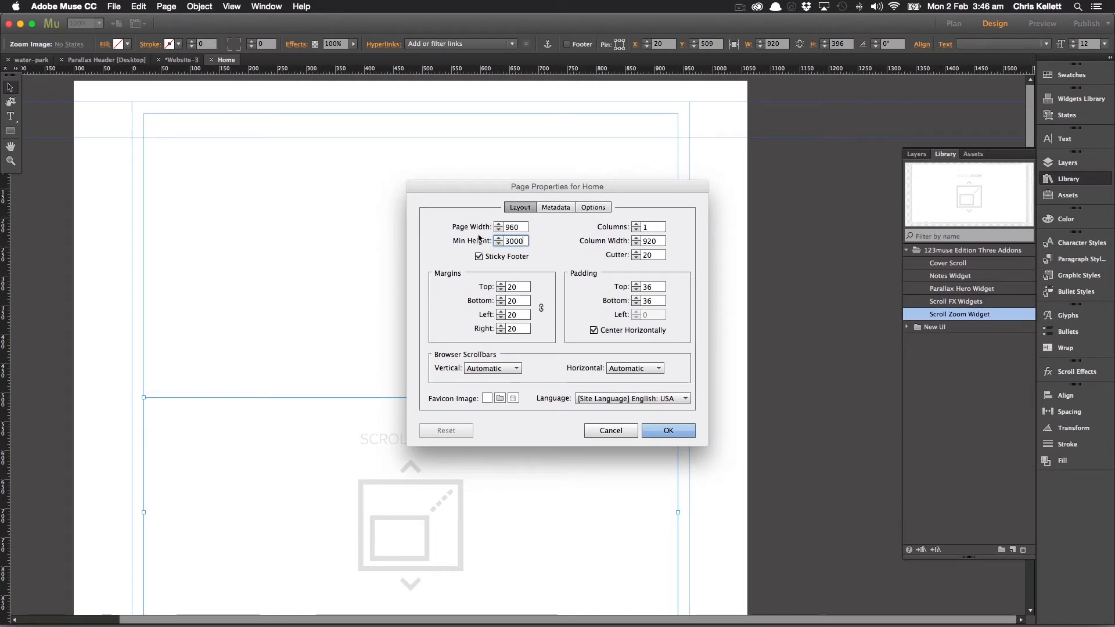
{"action": "left_click", "coordinate": [668, 430]}
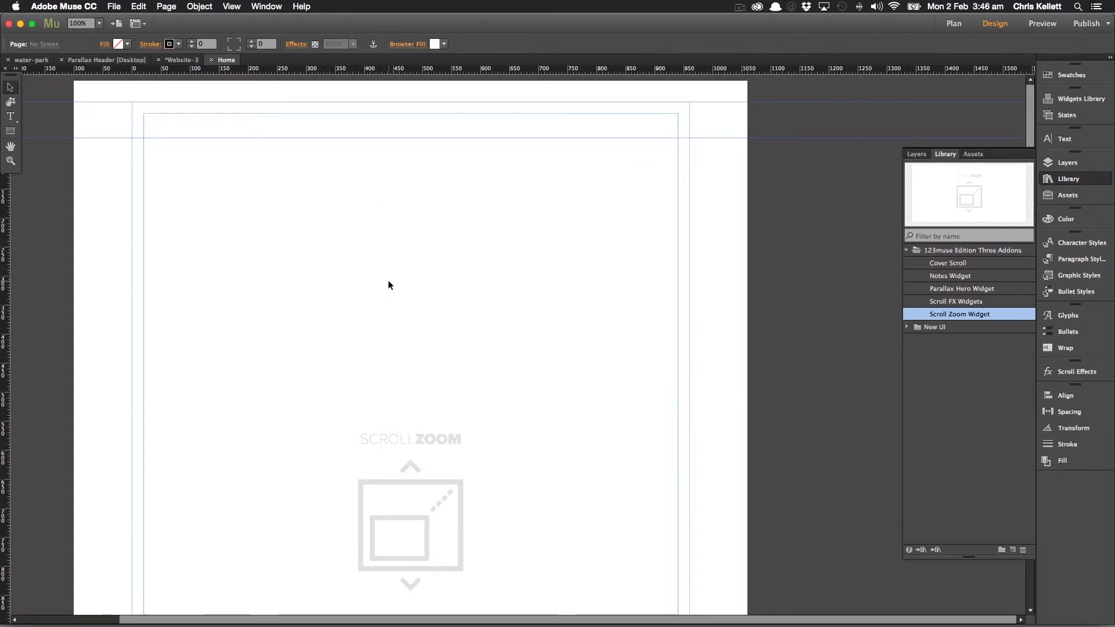
{"action": "left_click", "coordinate": [411, 290]}
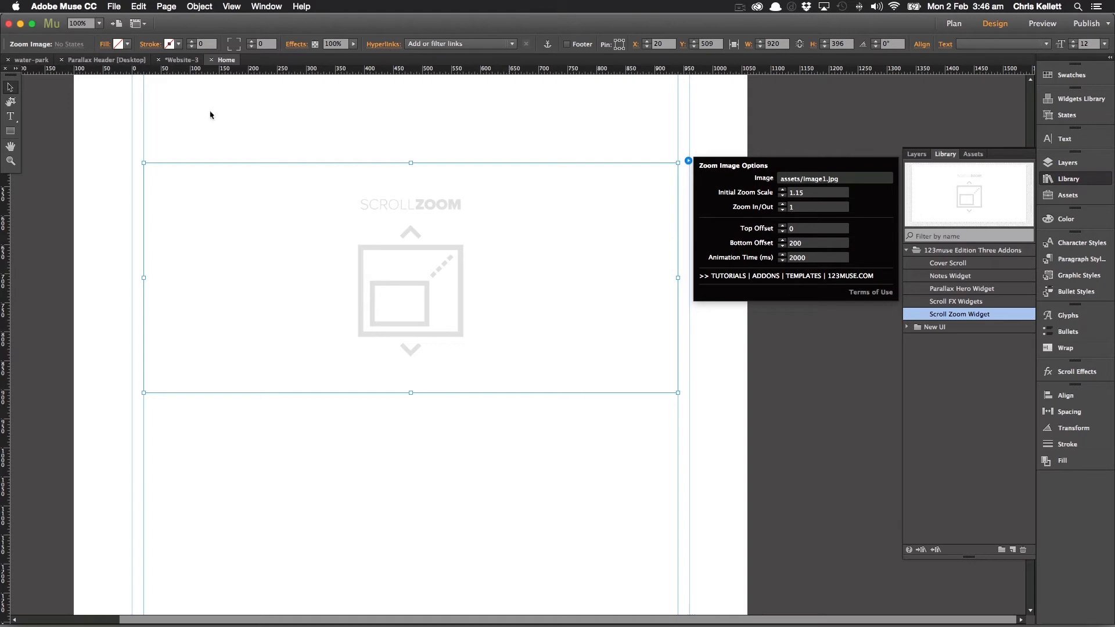
Add image1.jpg from Edition 3 > Example as a file for upload.
{"action": "left_click", "coordinate": [113, 6]}
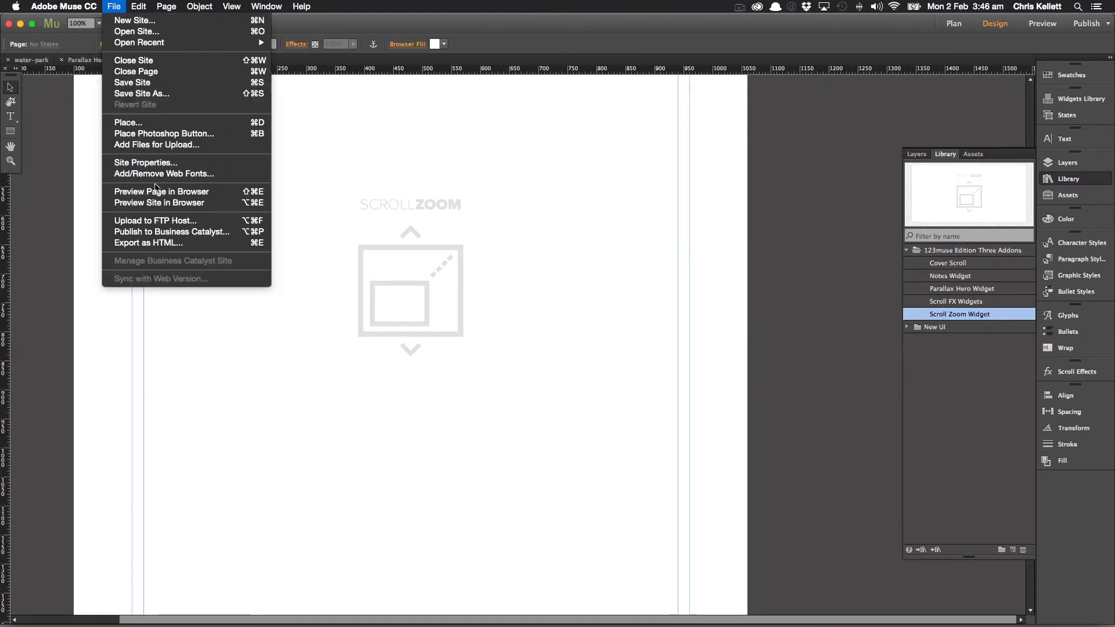
{"action": "left_click", "coordinate": [156, 145]}
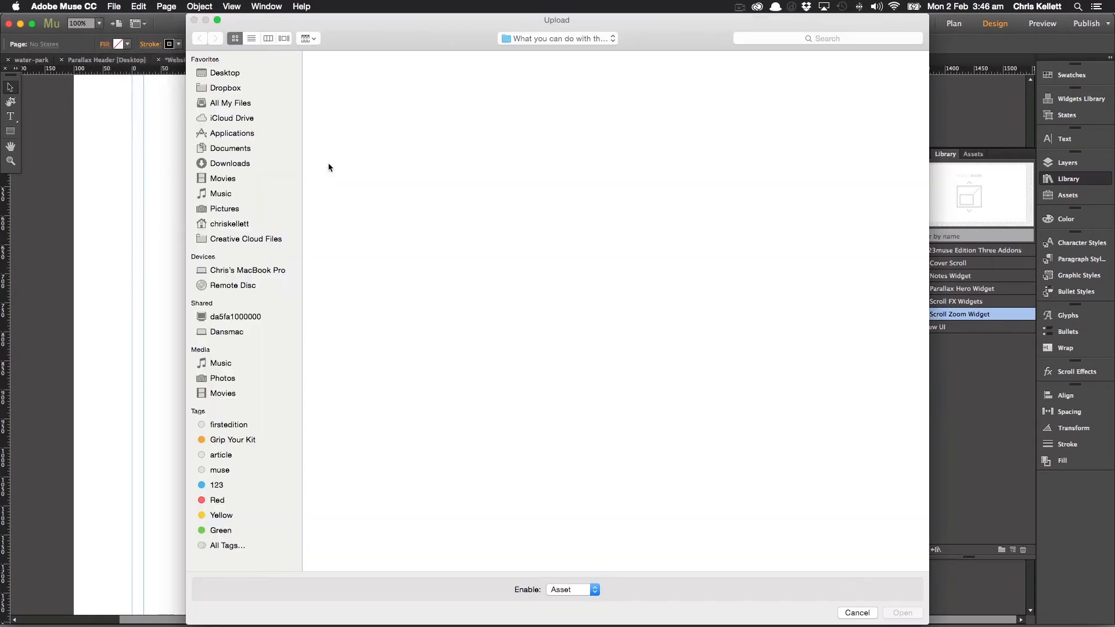
{"action": "left_click", "coordinate": [225, 72]}
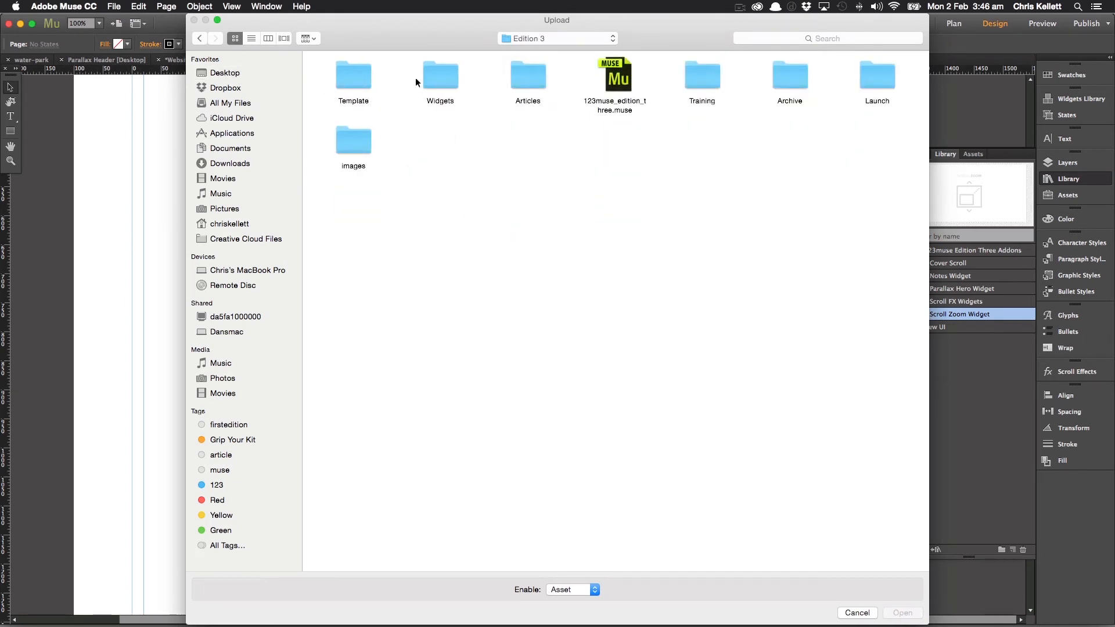
{"action": "double_click", "coordinate": [440, 75]}
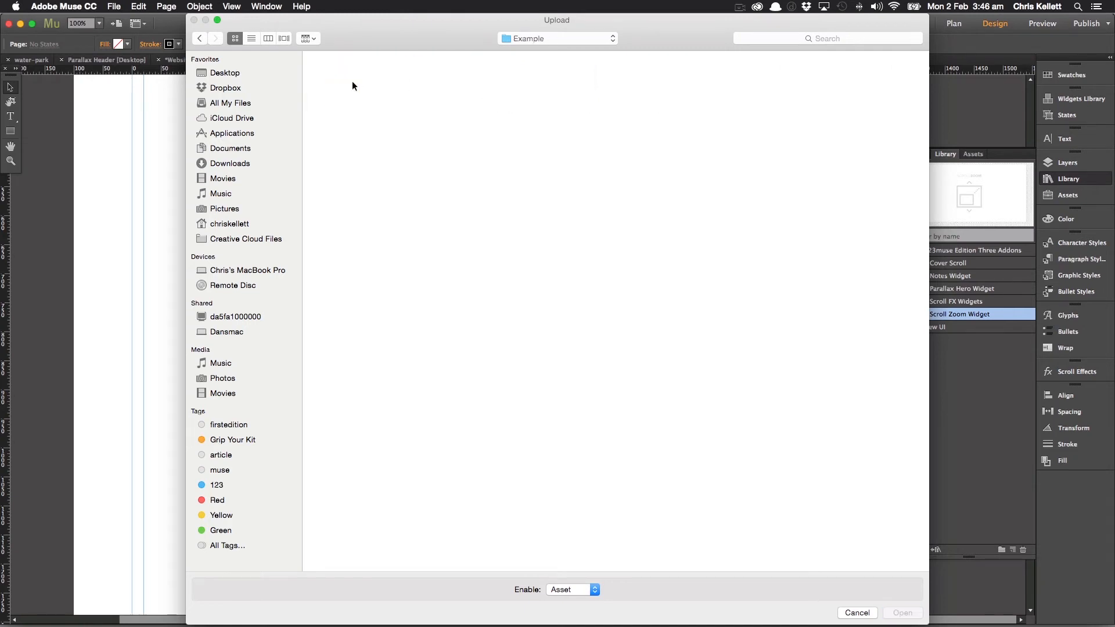
{"action": "left_click", "coordinate": [343, 73]}
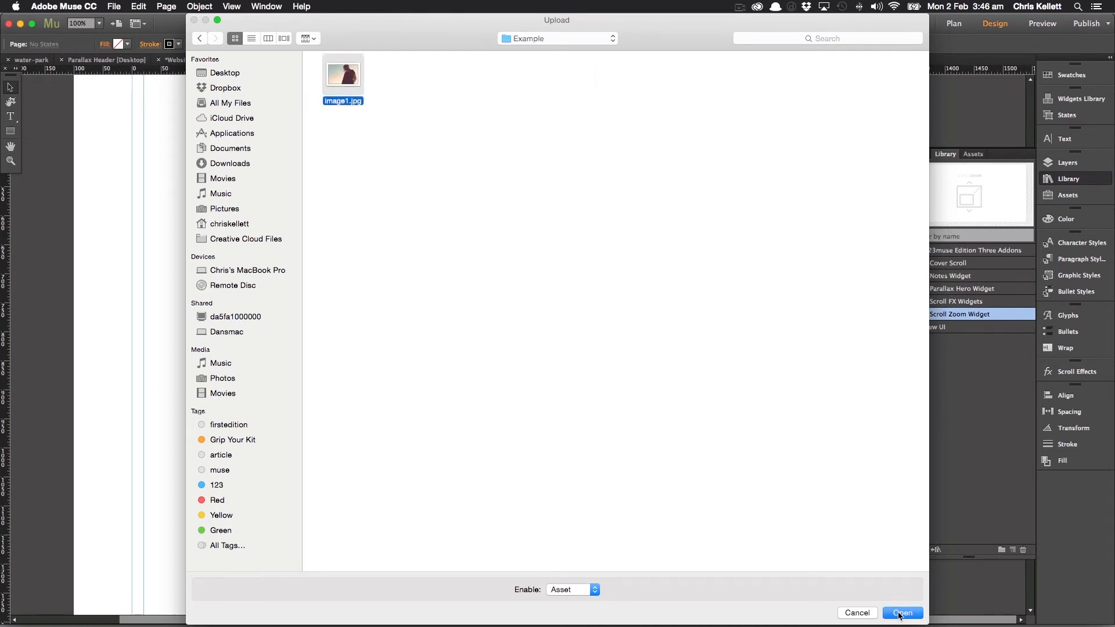
{"action": "left_click", "coordinate": [902, 614]}
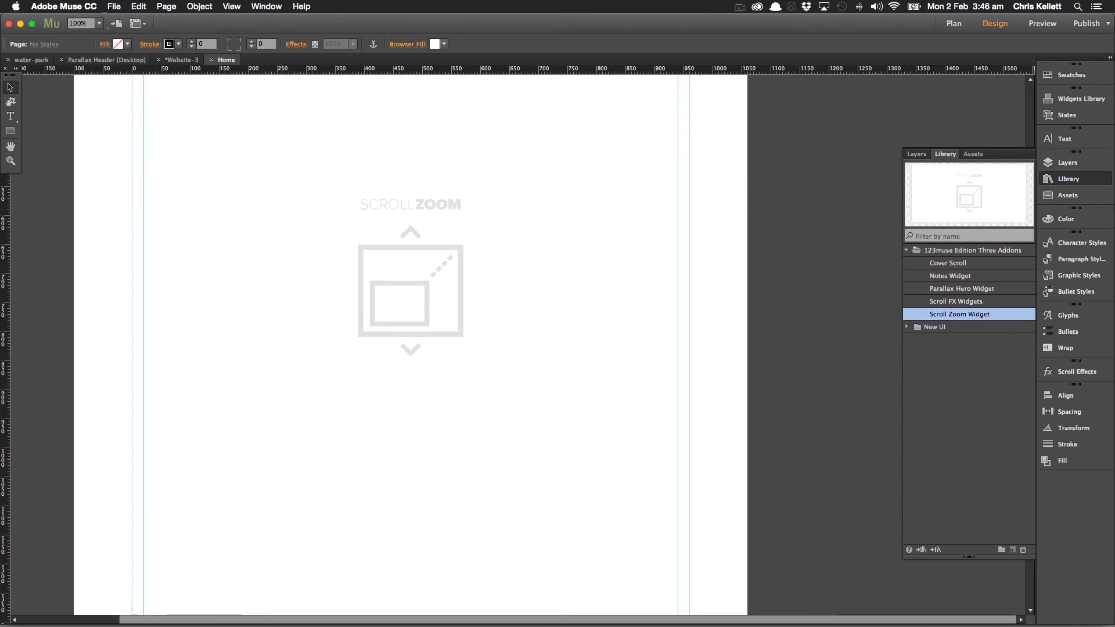
Preview the page in Chrome, scroll to see the zoom, then make the widget 502 high.
{"action": "left_click", "coordinate": [113, 6]}
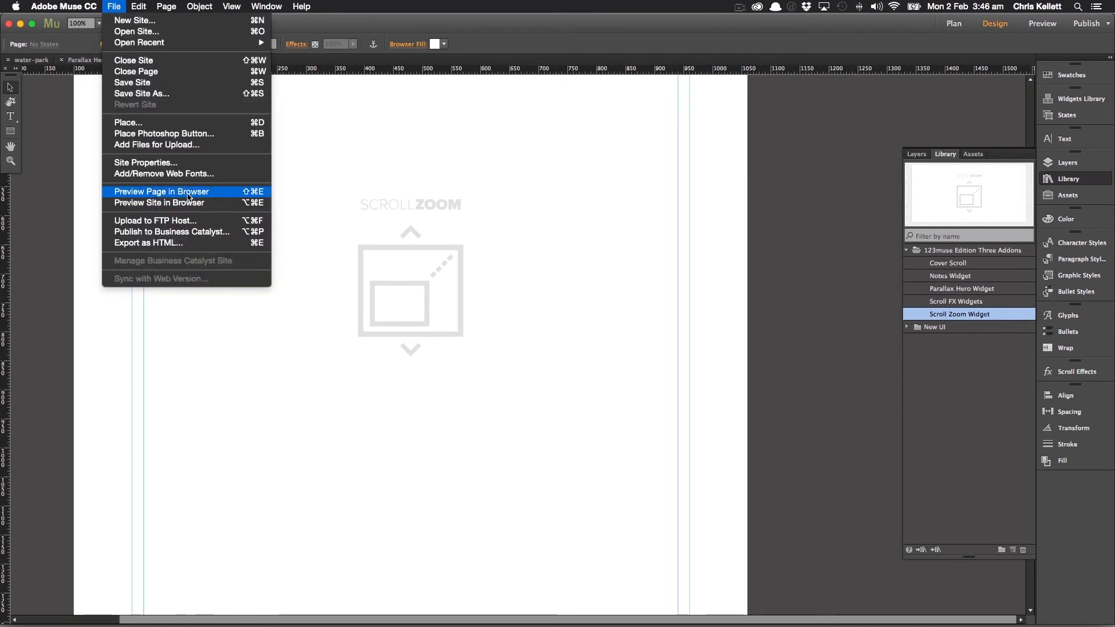
{"action": "left_click", "coordinate": [161, 191]}
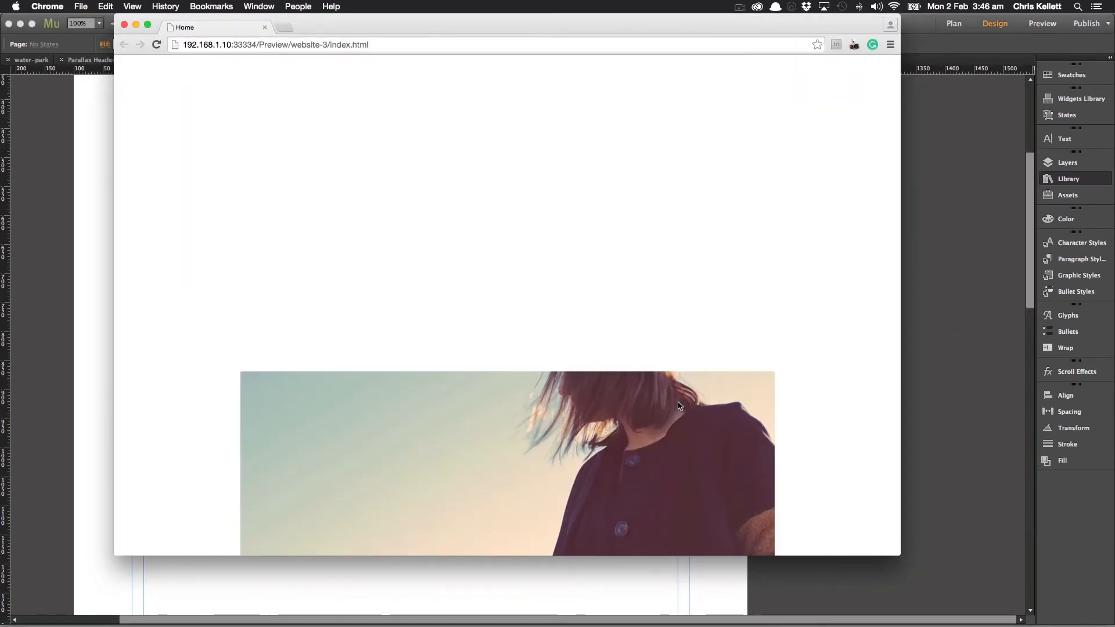
{"action": "scroll", "scroll_direction": "down", "scroll_amount": 3}
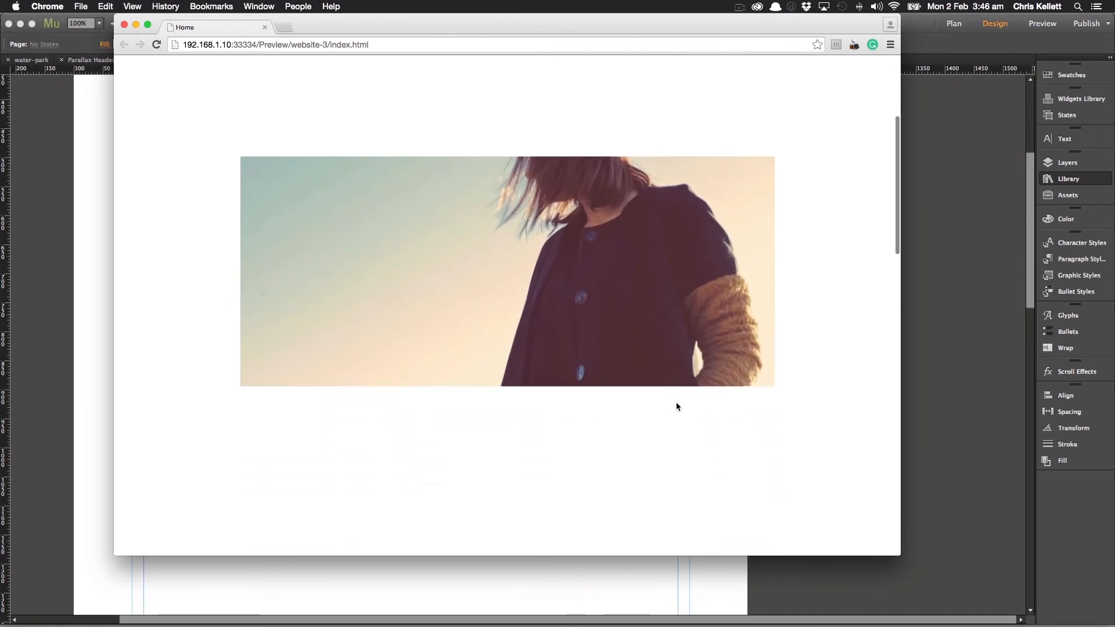
{"action": "scroll", "scroll_direction": "down", "scroll_amount": 3}
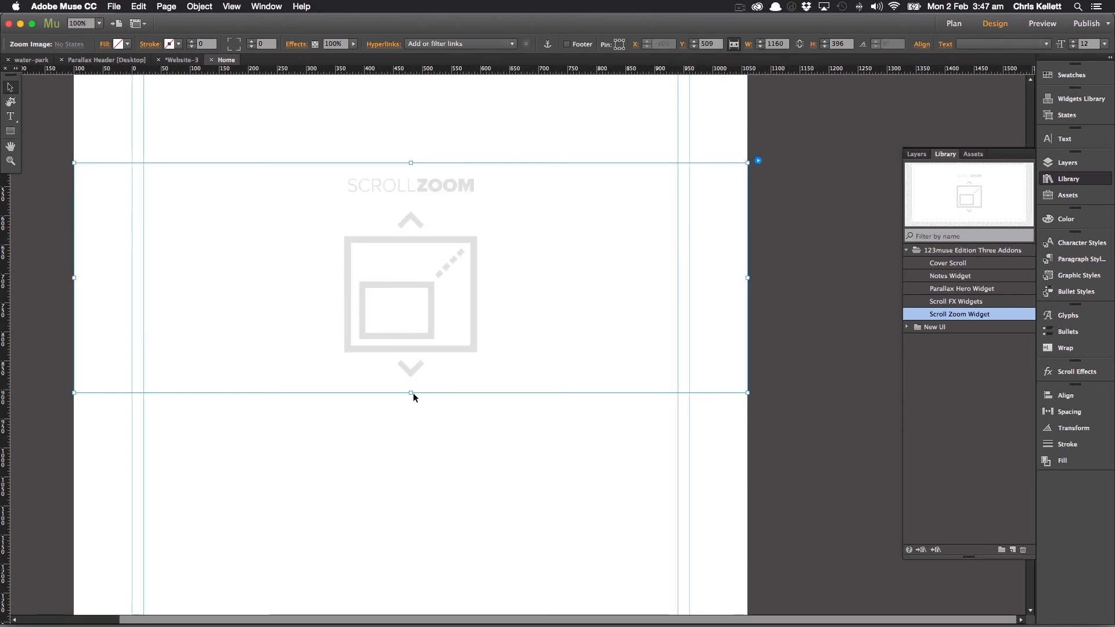
{"action": "left_click_drag", "start_coordinate": [411, 393], "coordinate": [411, 454]}
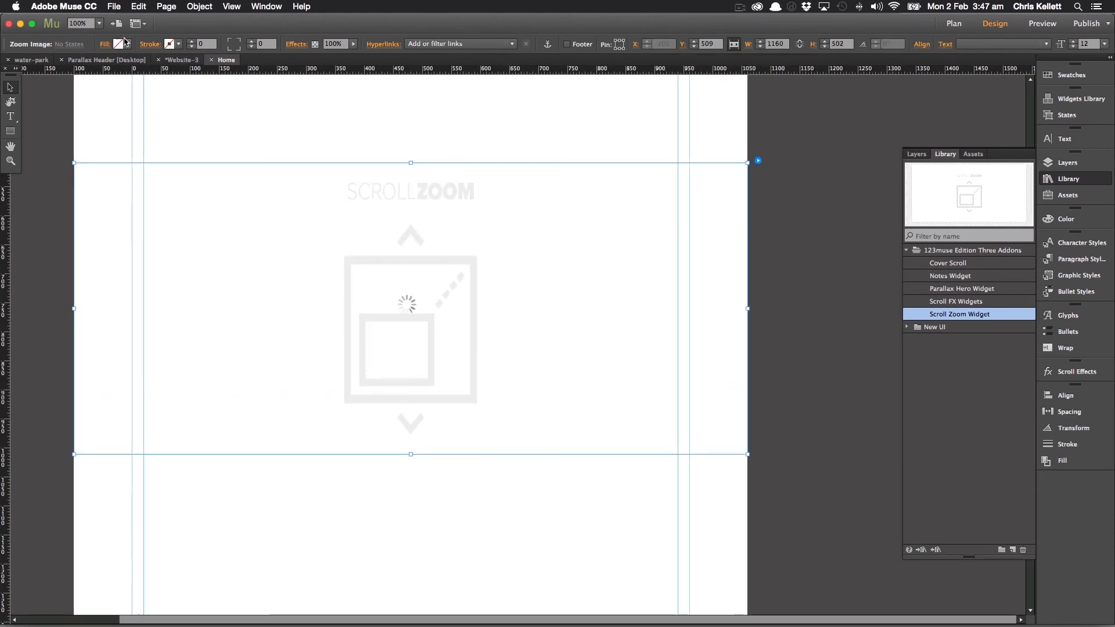
{"action": "left_click", "coordinate": [114, 6]}
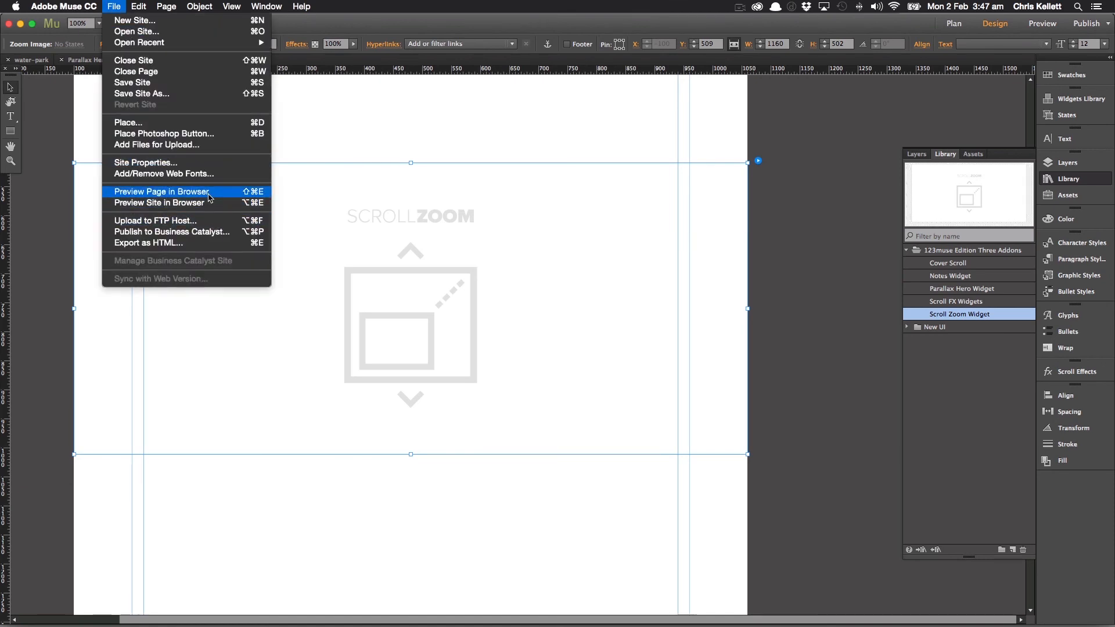
Preview the taller widget in Chrome, scroll to watch image1.jpg zoom, then close the tab.
{"action": "left_click", "coordinate": [161, 192]}
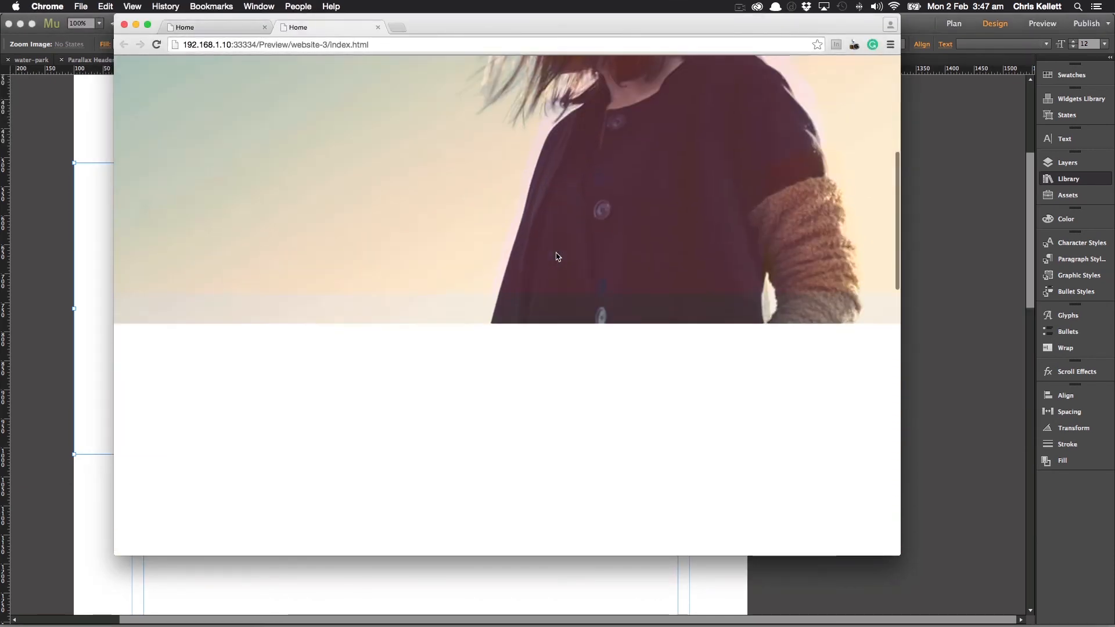
{"action": "scroll", "scroll_direction": "down", "scroll_amount": 3}
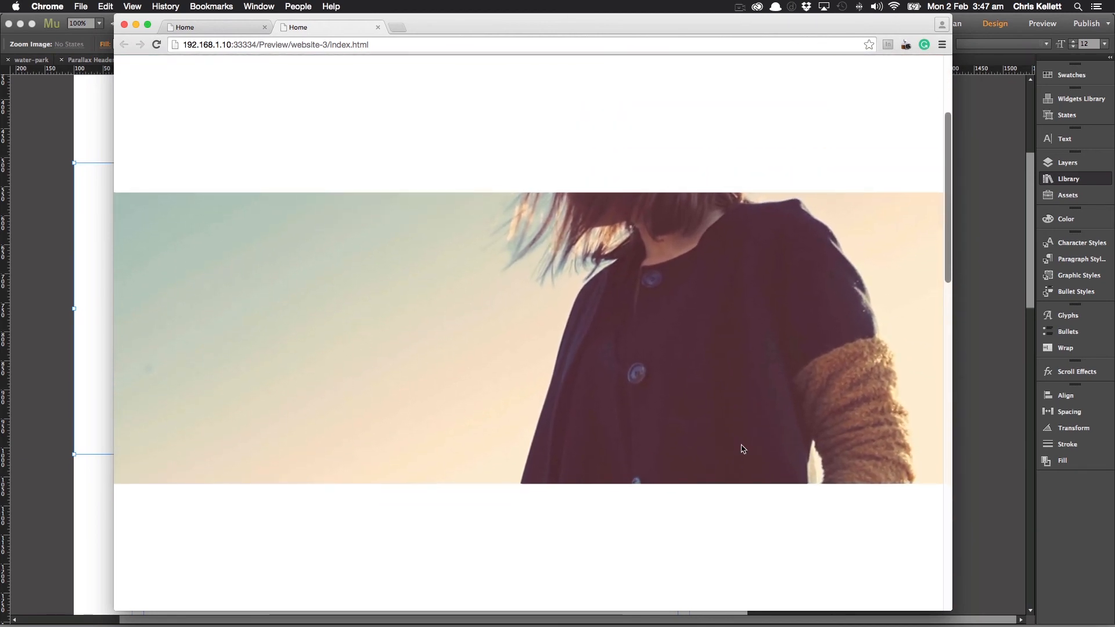
{"action": "scroll", "scroll_direction": "down", "scroll_amount": 3}
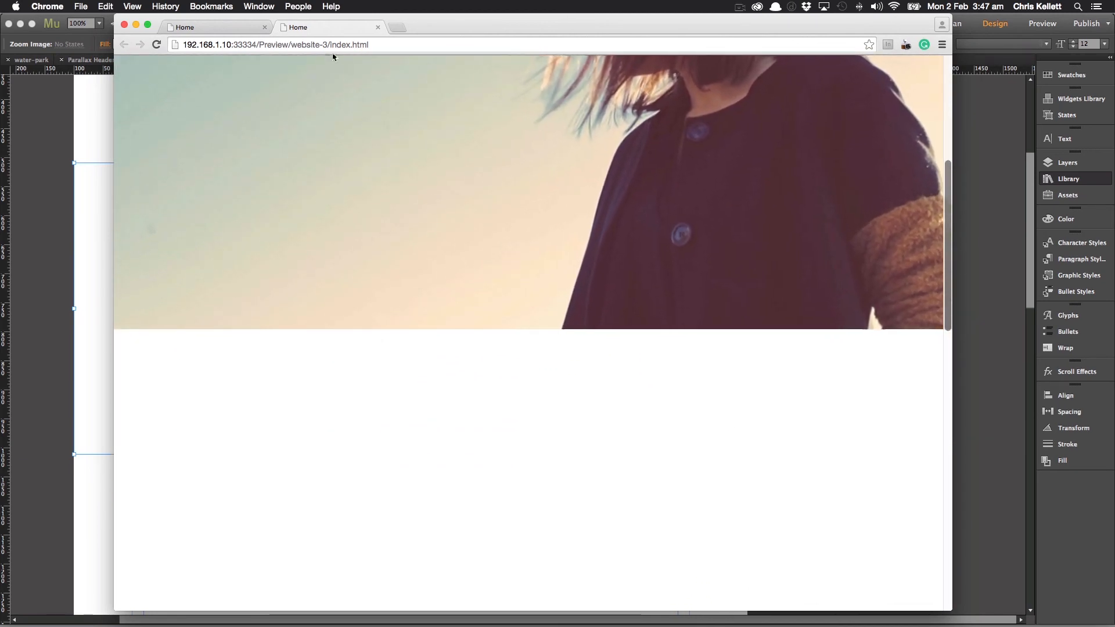
{"action": "left_click", "coordinate": [378, 27]}
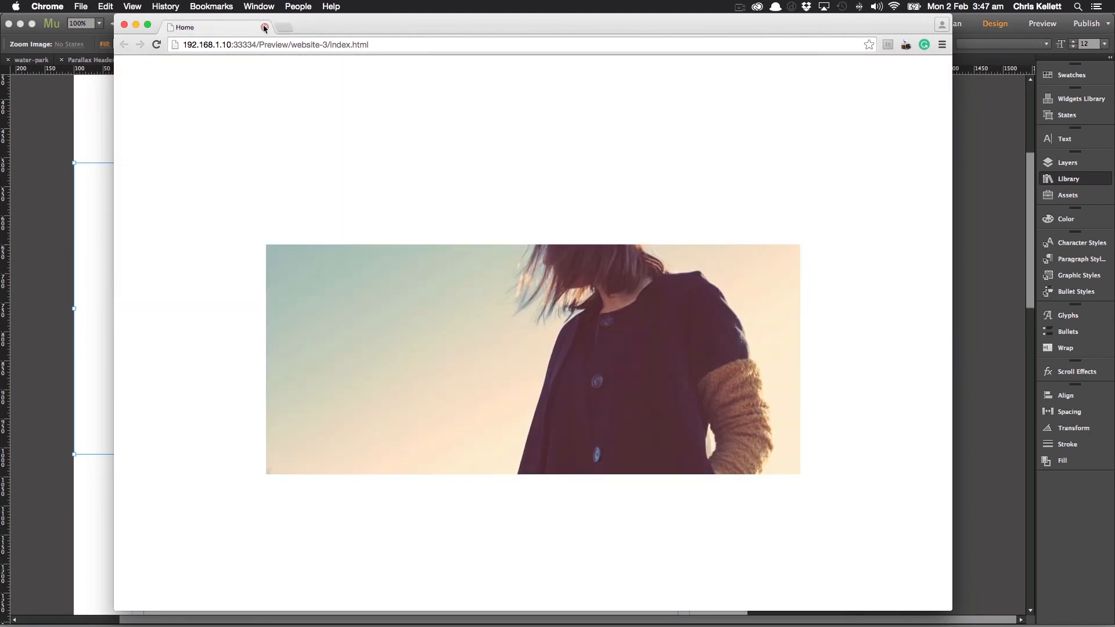